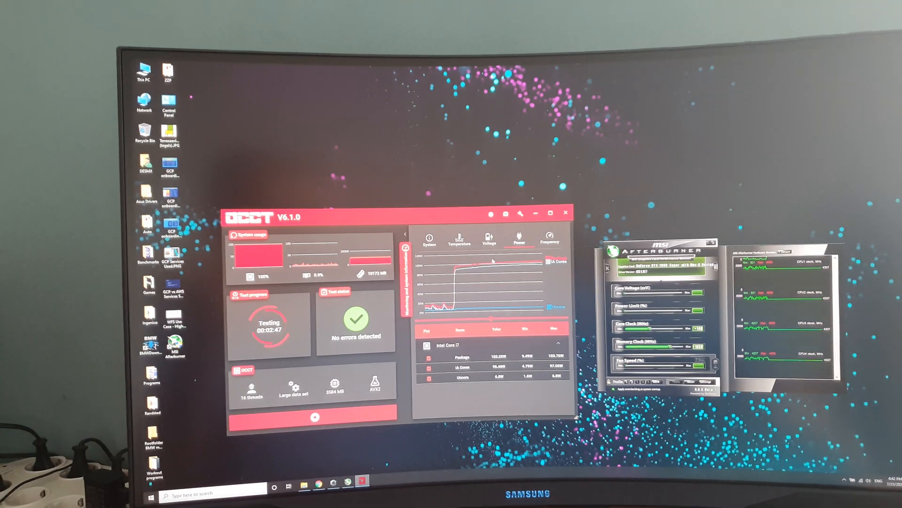
Show the per-core CPU temperatures (about 75–83°C) in OCCT's Temperature monitoring view
{"action": "left_click", "coordinate": [488, 237]}
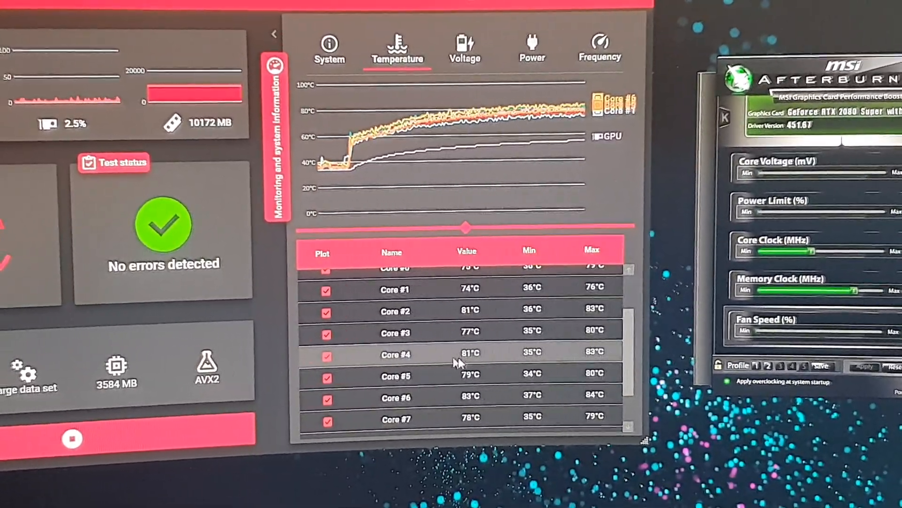
{"action": "scroll", "scroll_direction": "up", "scroll_amount": 3}
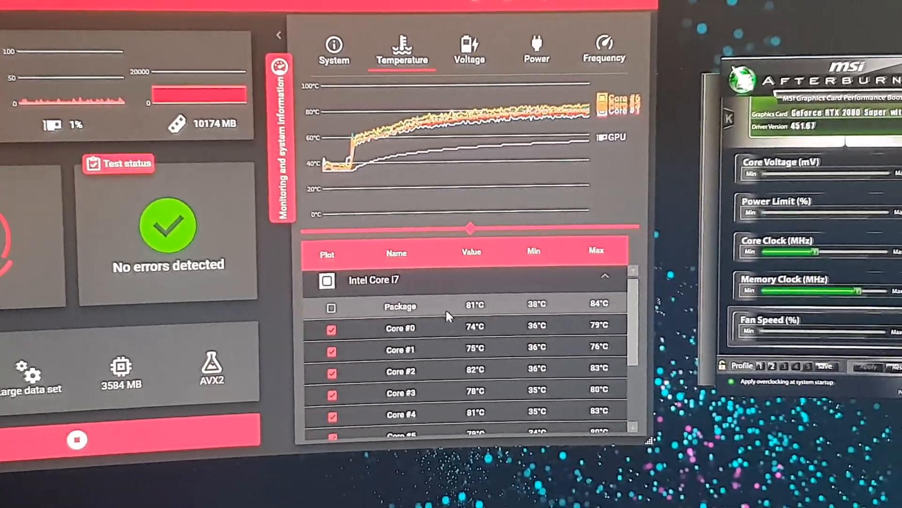